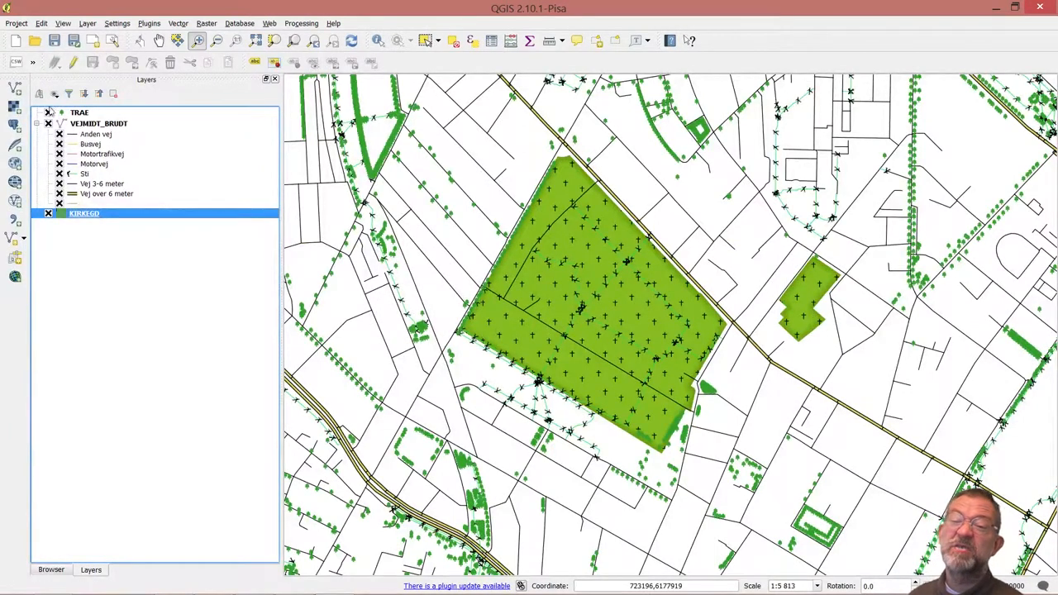
mouse_move(83, 214)
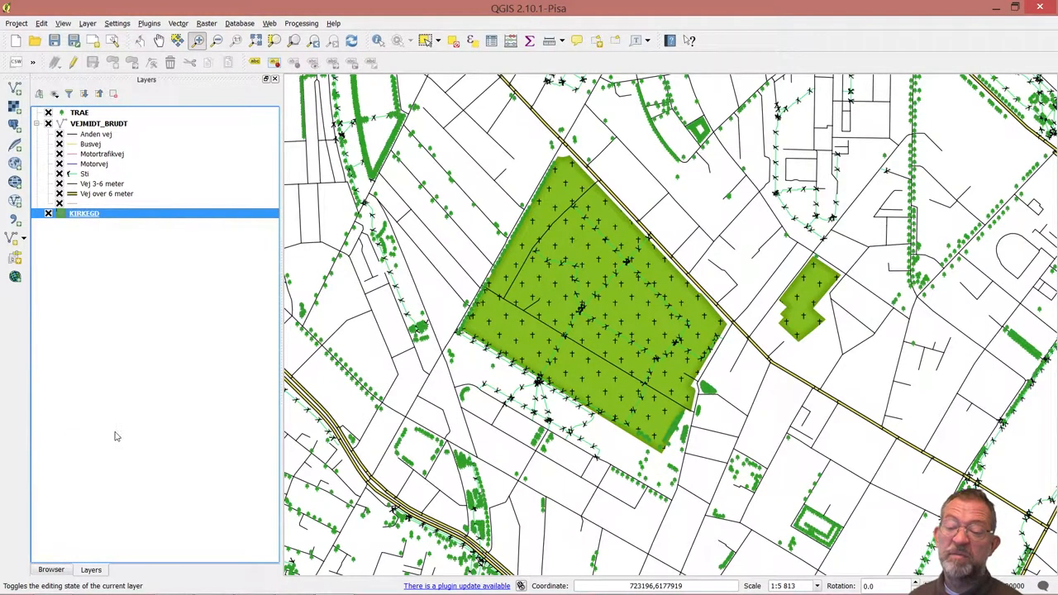
In KIRKEGD's style properties, select the cross SVG marker and list the symbol layer types
double_click(84, 213)
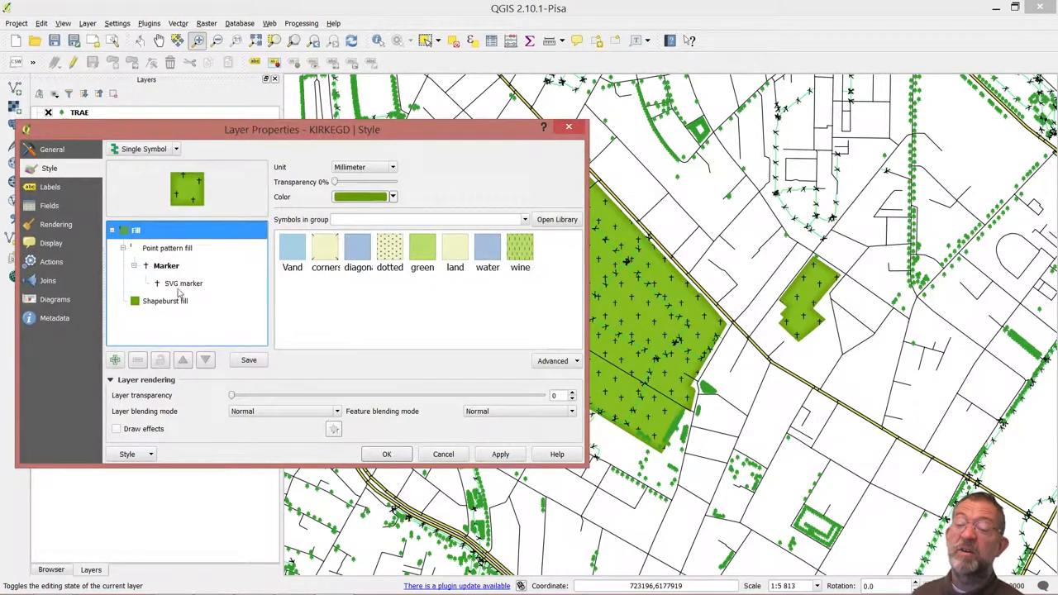
click(183, 283)
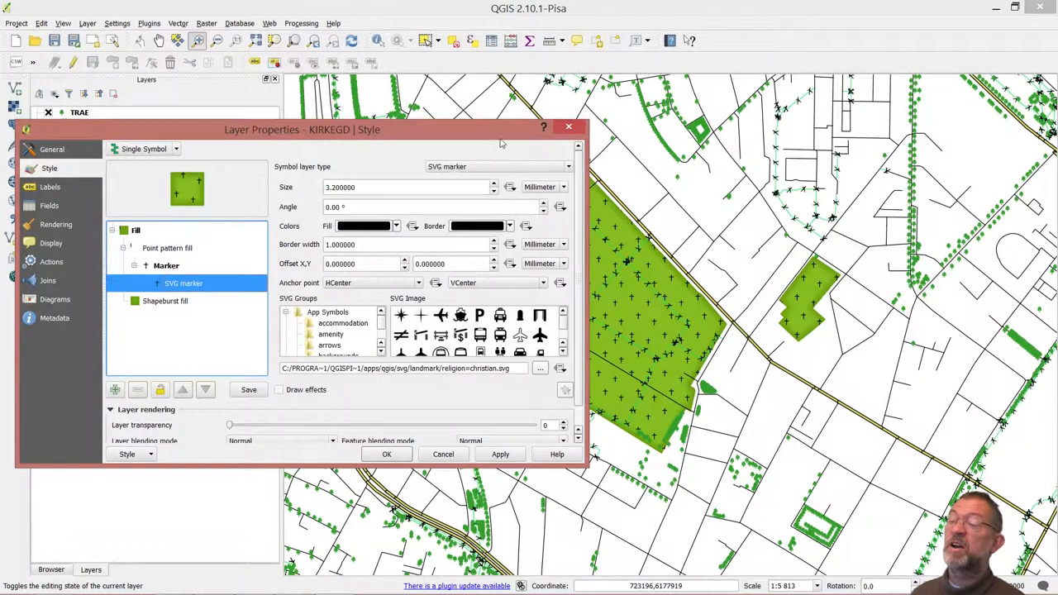
click(501, 167)
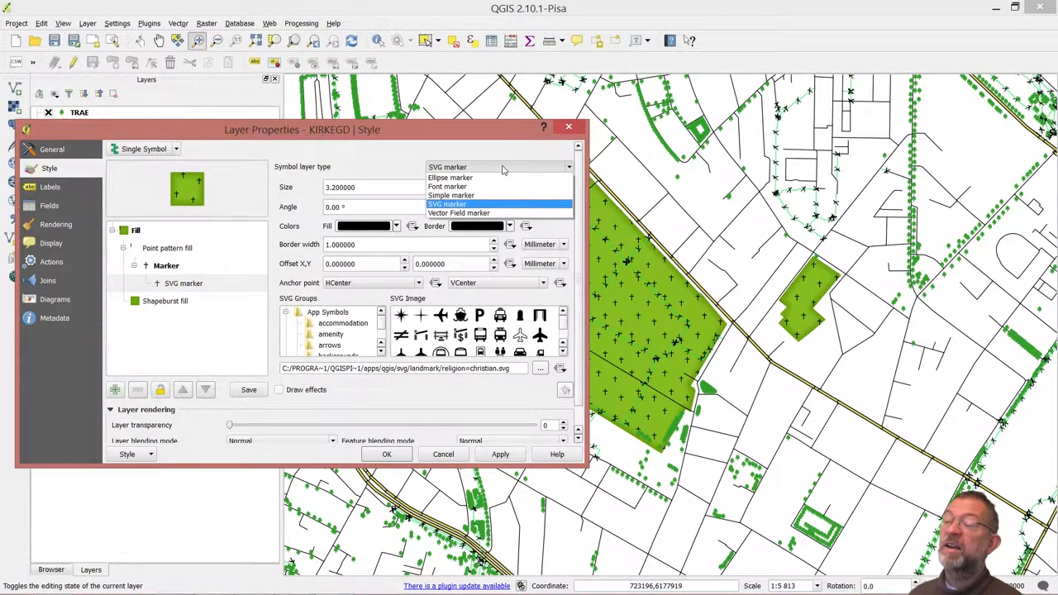
mouse_move(475, 186)
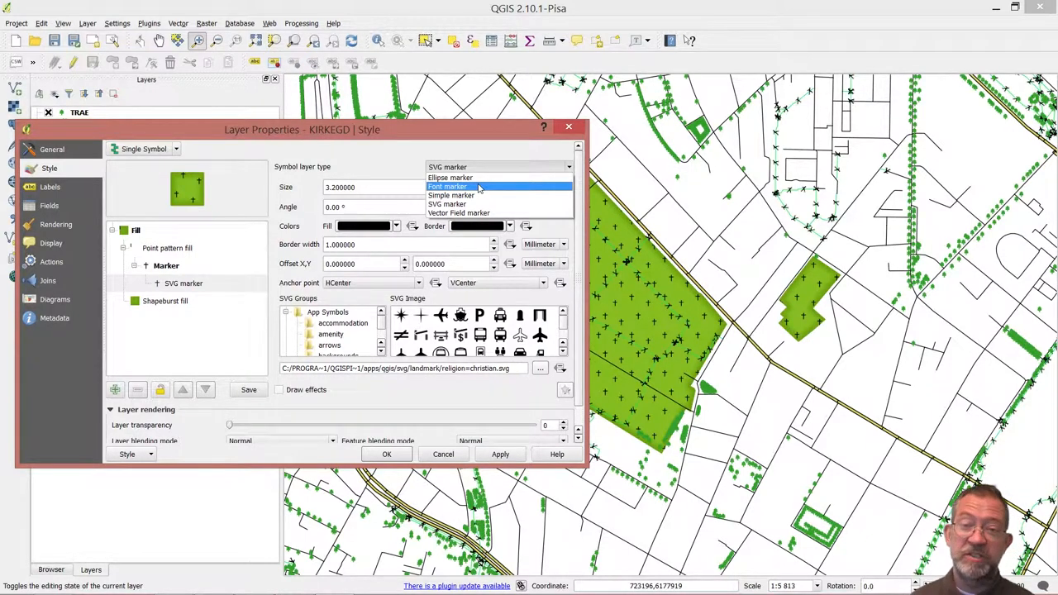
Make the fill's marker a font marker, trying ESRI Meteorological 01, then ESRI Mil2525C Modifiers
click(449, 186)
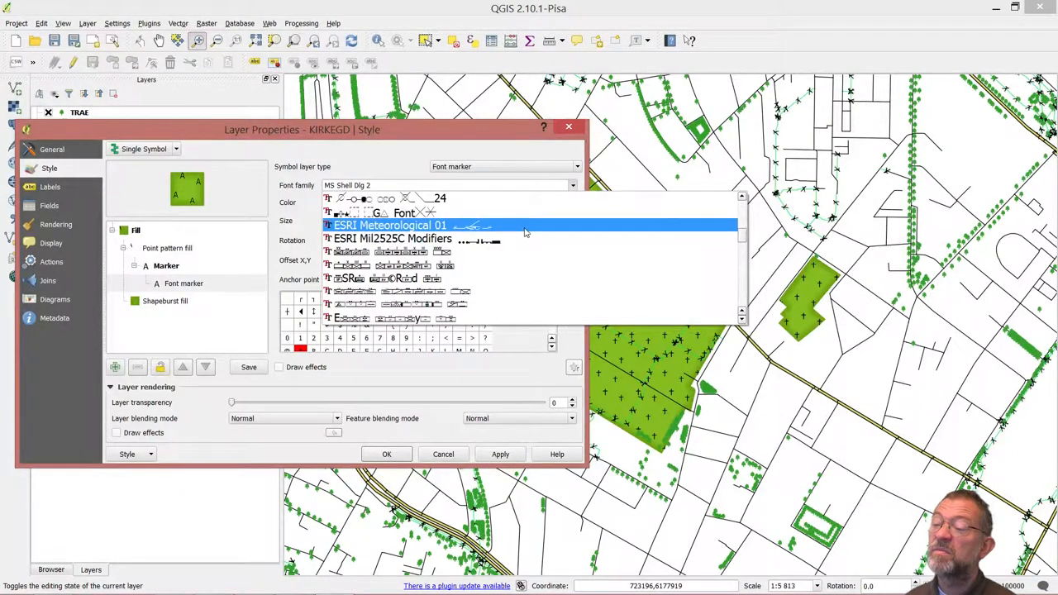
click(390, 225)
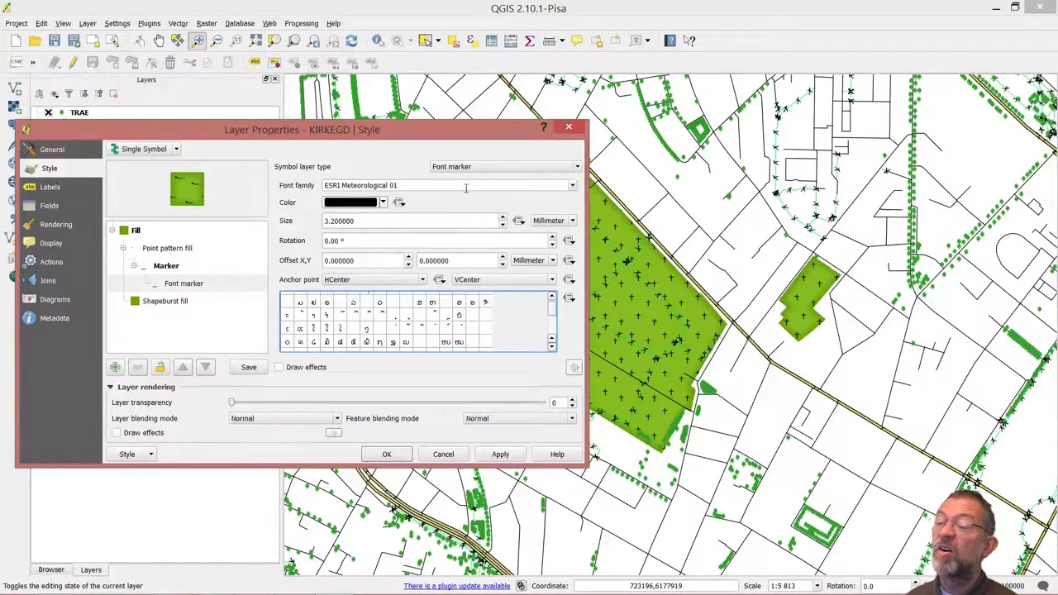
click(573, 185)
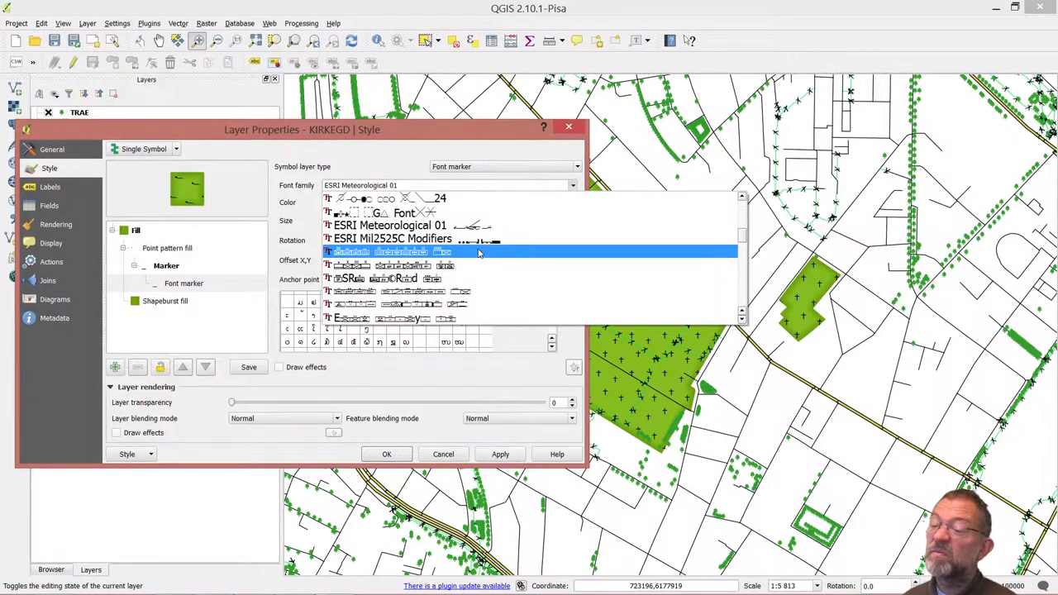
click(393, 238)
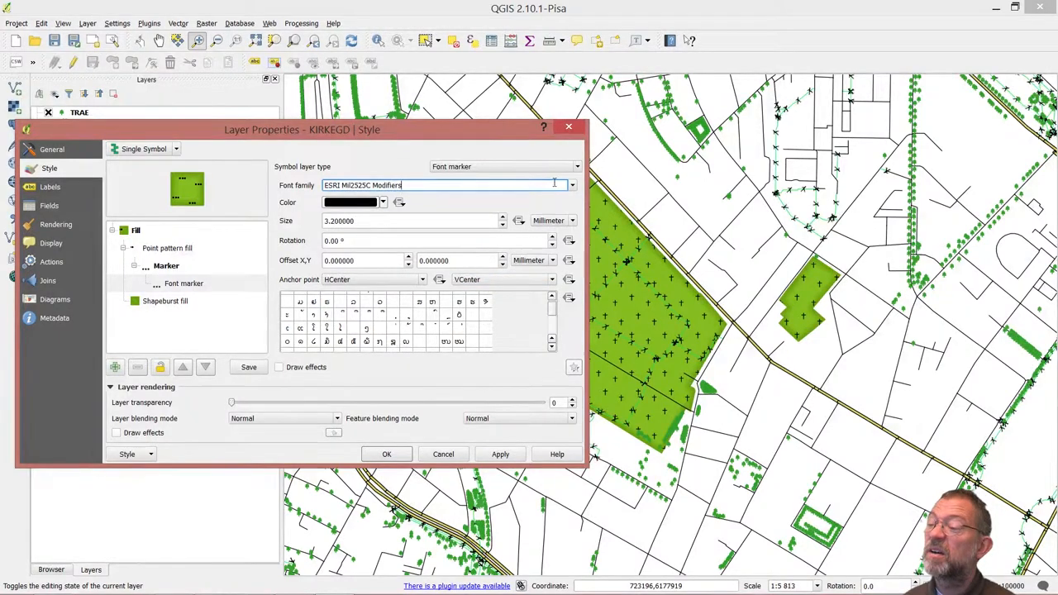
Scroll through the installed font families looking for map symbol fonts
click(571, 185)
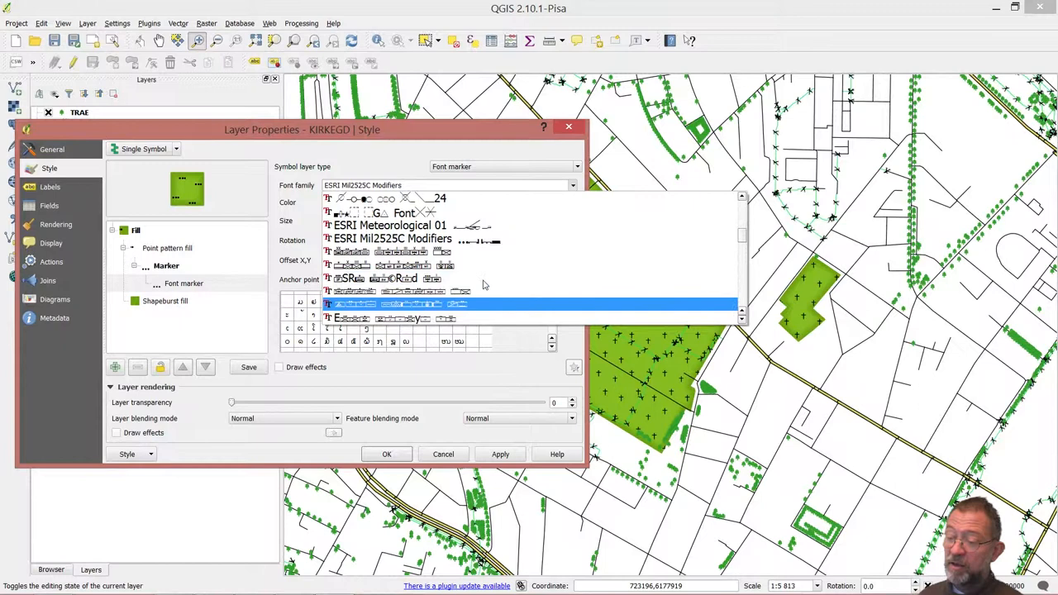
scroll(down, 3)
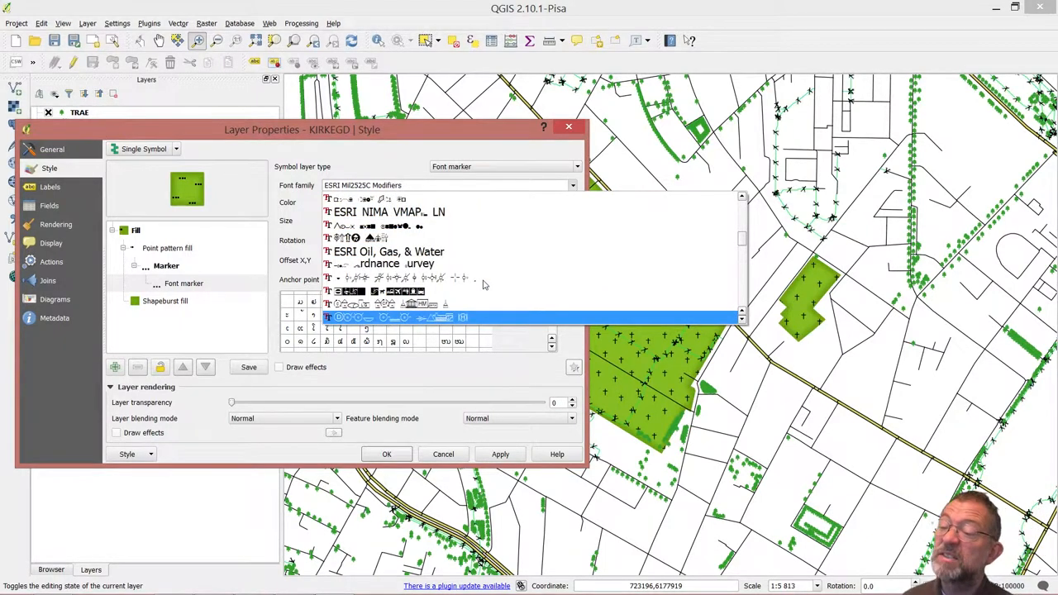
scroll(down, 3)
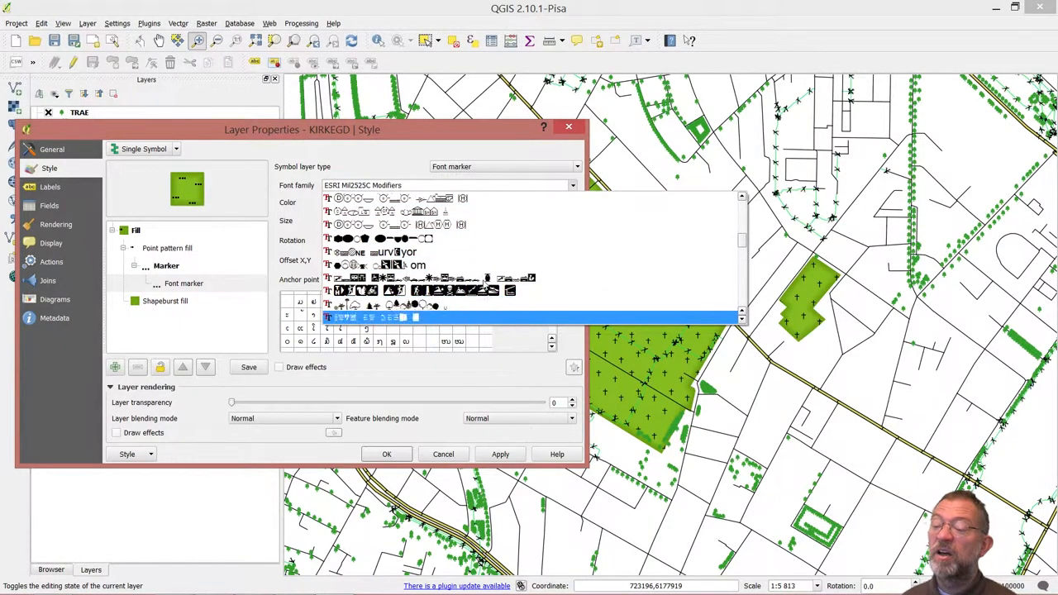
scroll(down, 3)
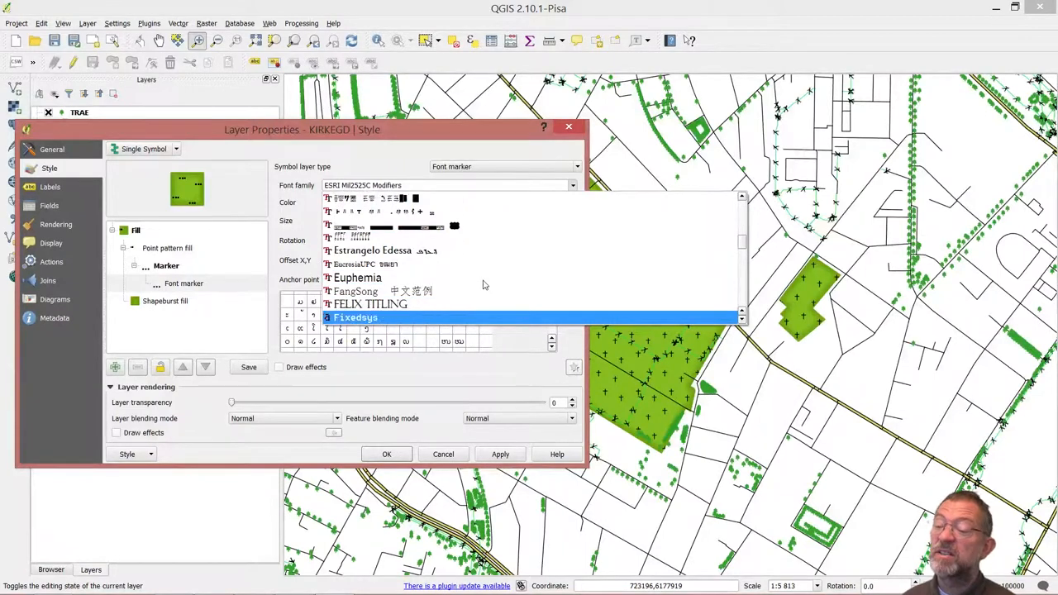
scroll(down, 3)
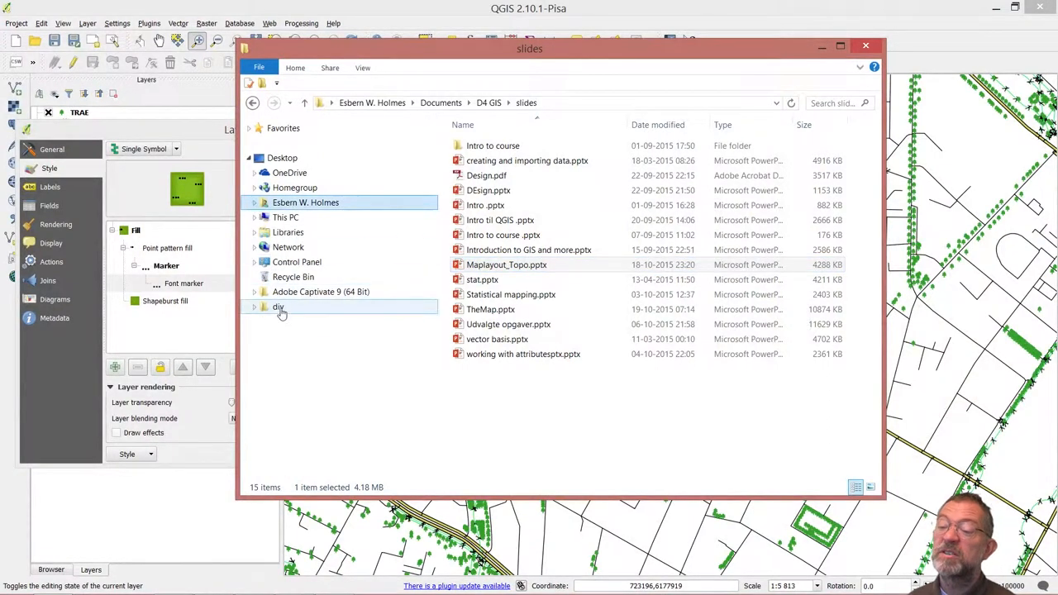
Browse This PC > Data (D:) > kort10-101-147 > DIVERSE and open the FONTE folder
click(254, 216)
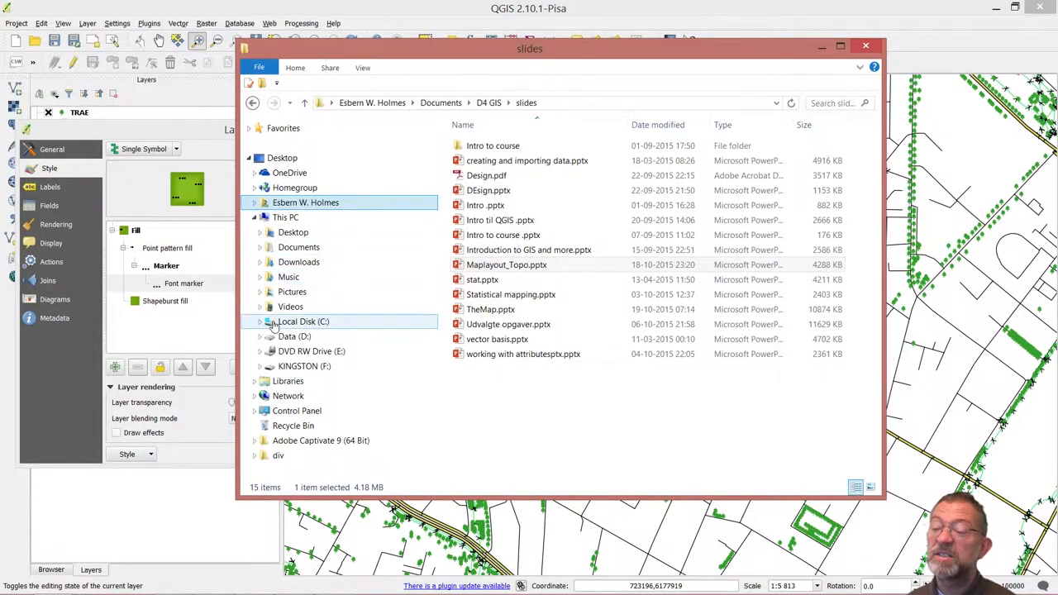
click(260, 287)
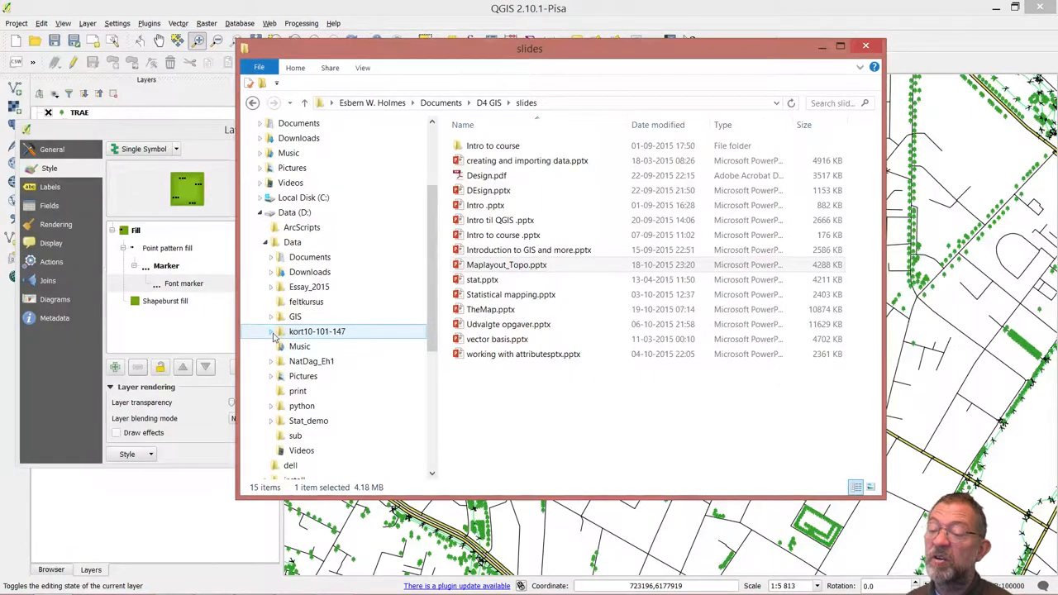
click(271, 332)
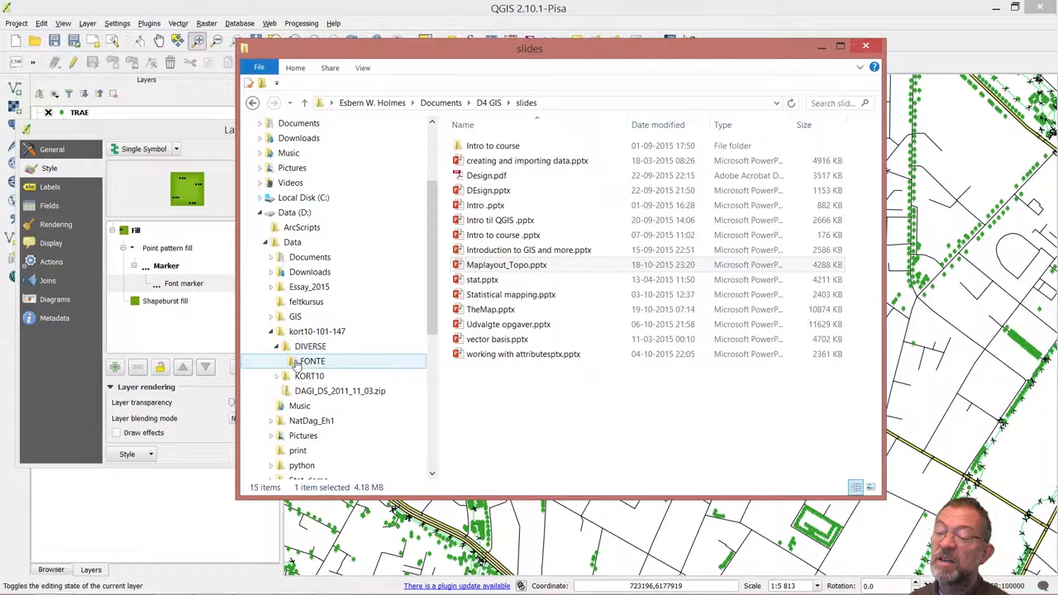
double_click(313, 361)
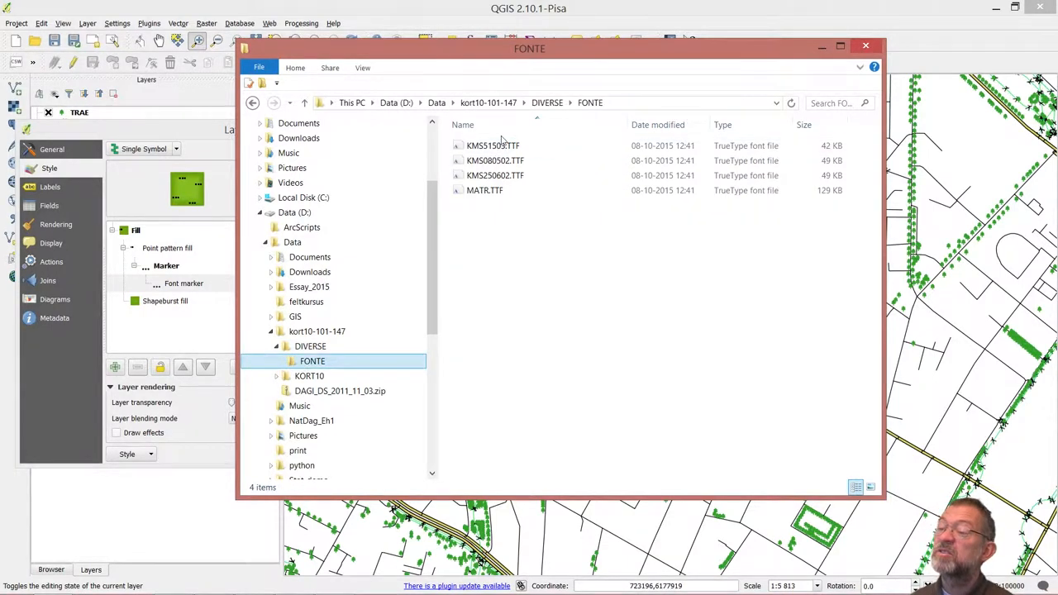
Preview and install the KMS5 15032002 symbol font from KMS51503.TTF
click(495, 175)
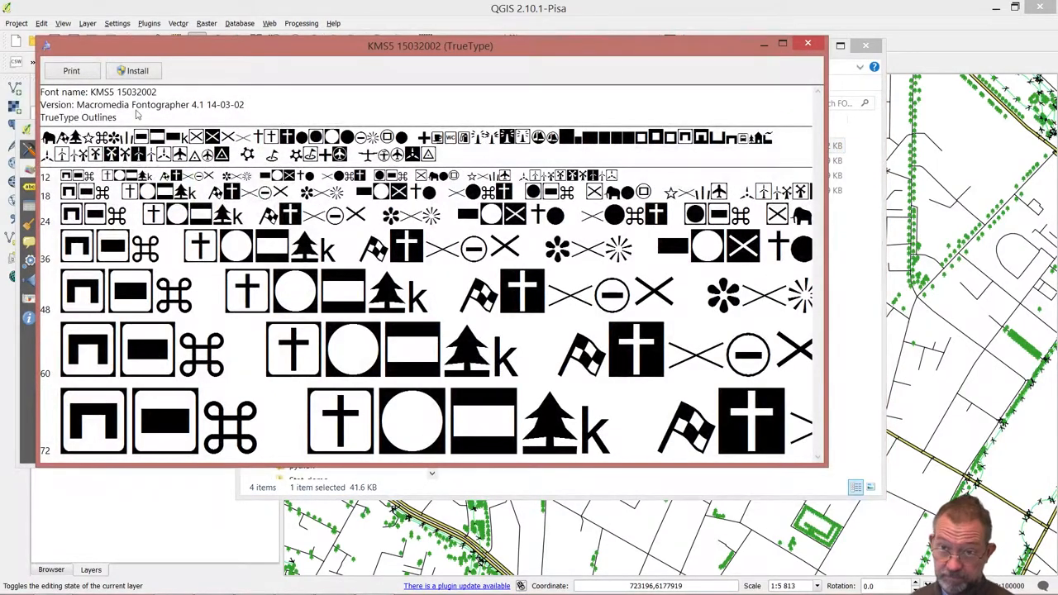
click(133, 71)
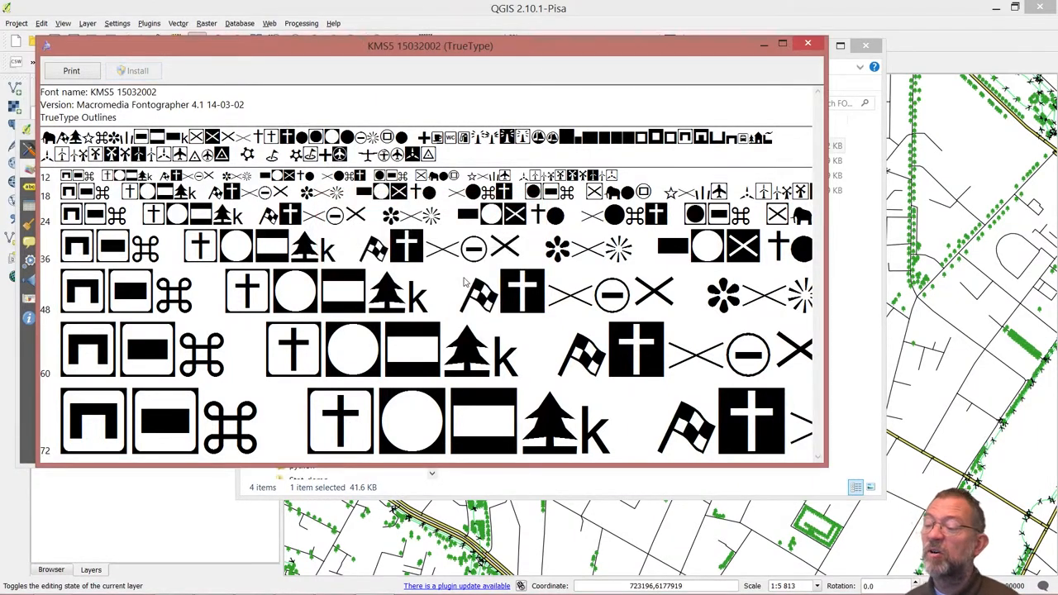
mouse_move(697, 317)
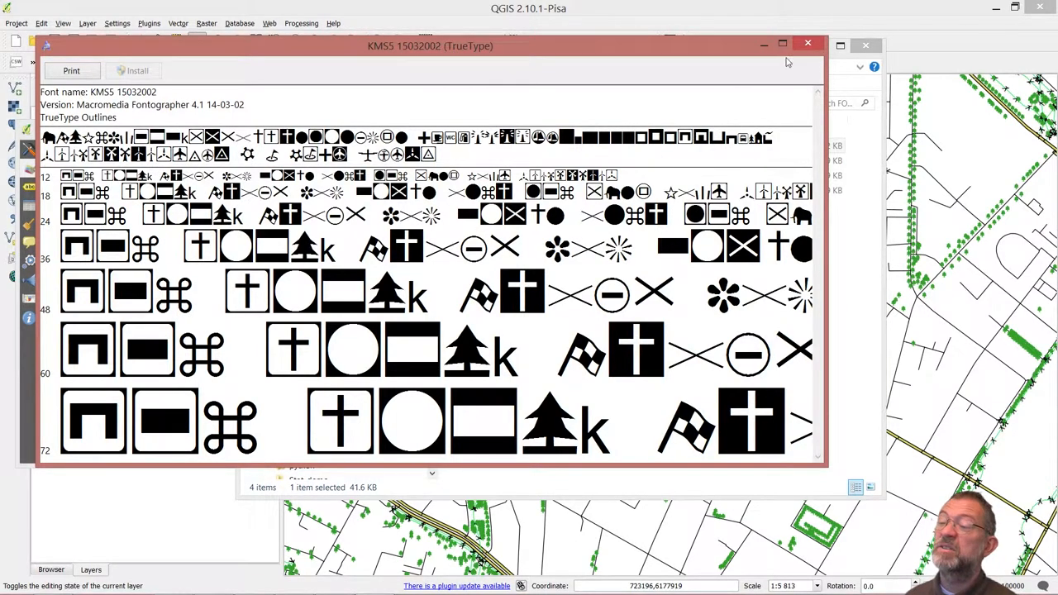
click(808, 43)
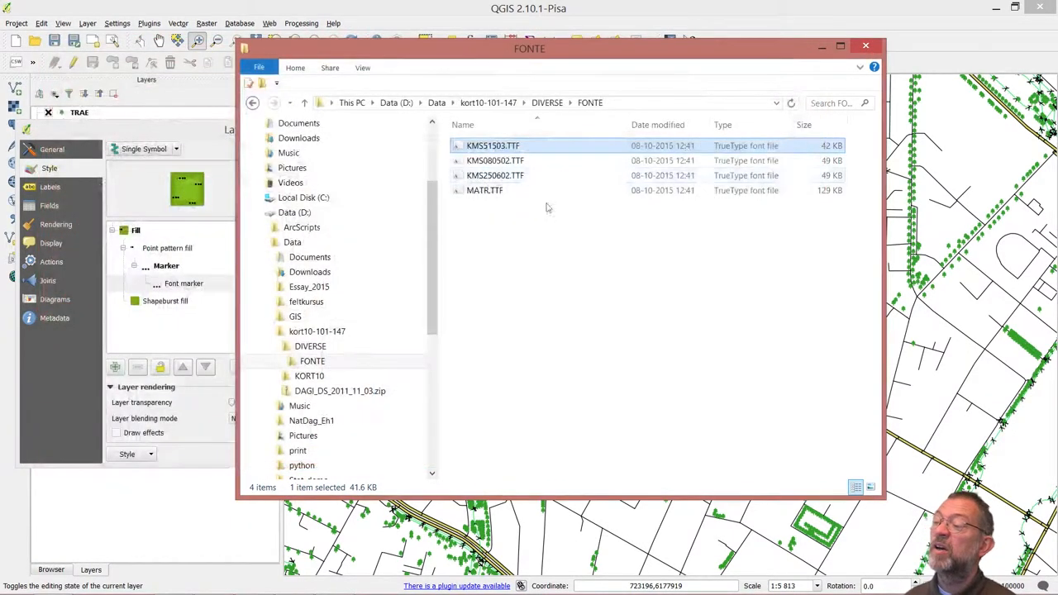
Preview the other FONTE font files, including KMS, Matrik and KMS080502
double_click(493, 146)
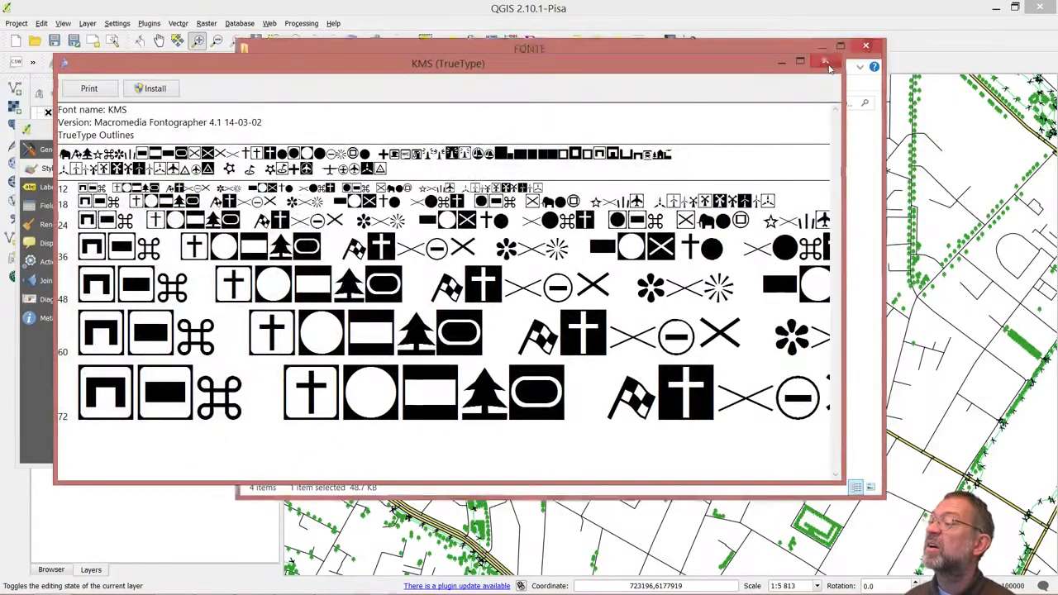
click(827, 65)
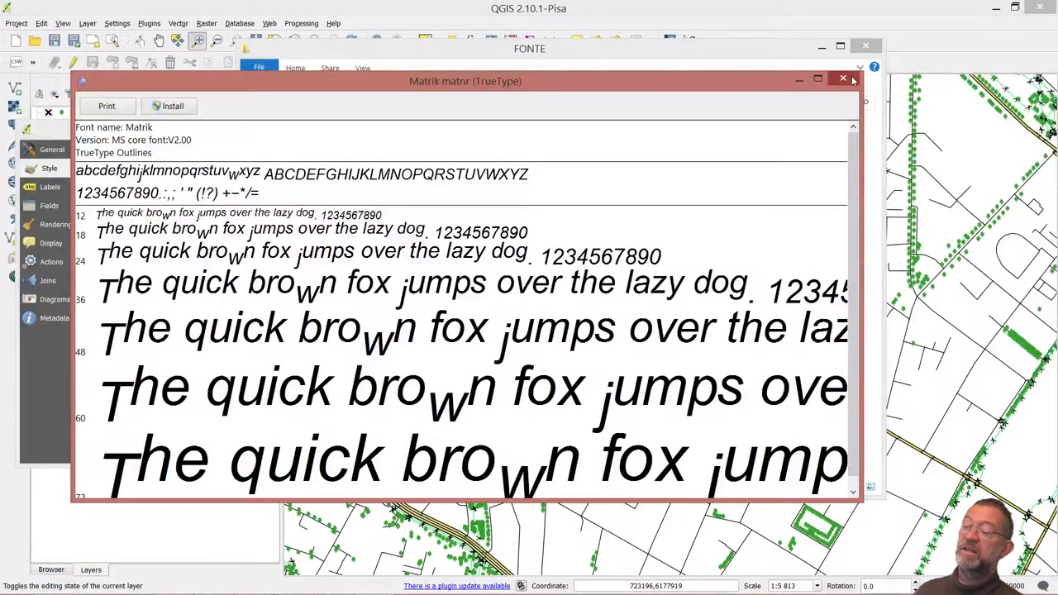
click(843, 78)
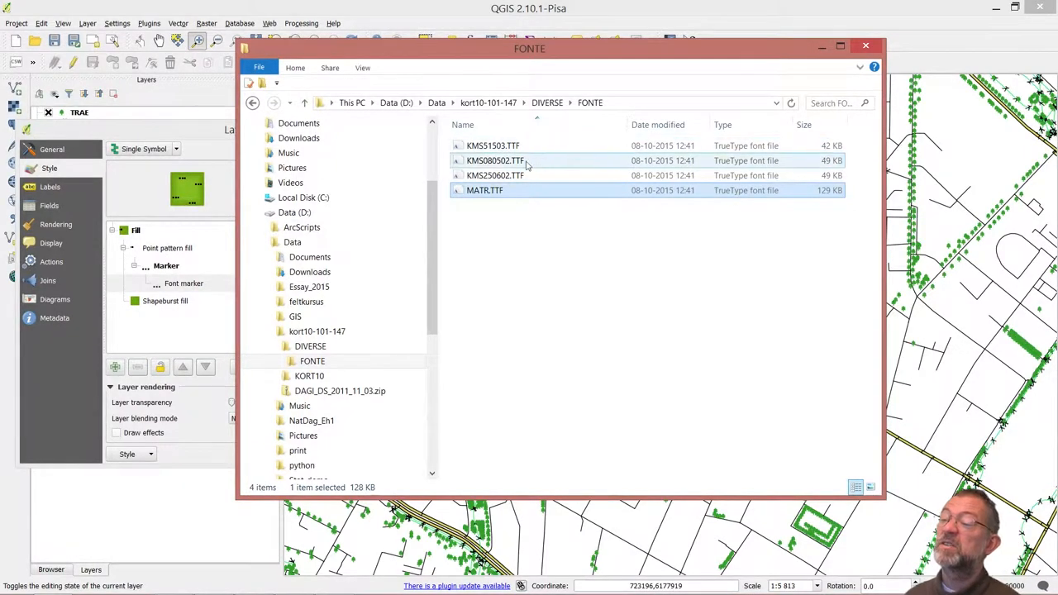
double_click(494, 146)
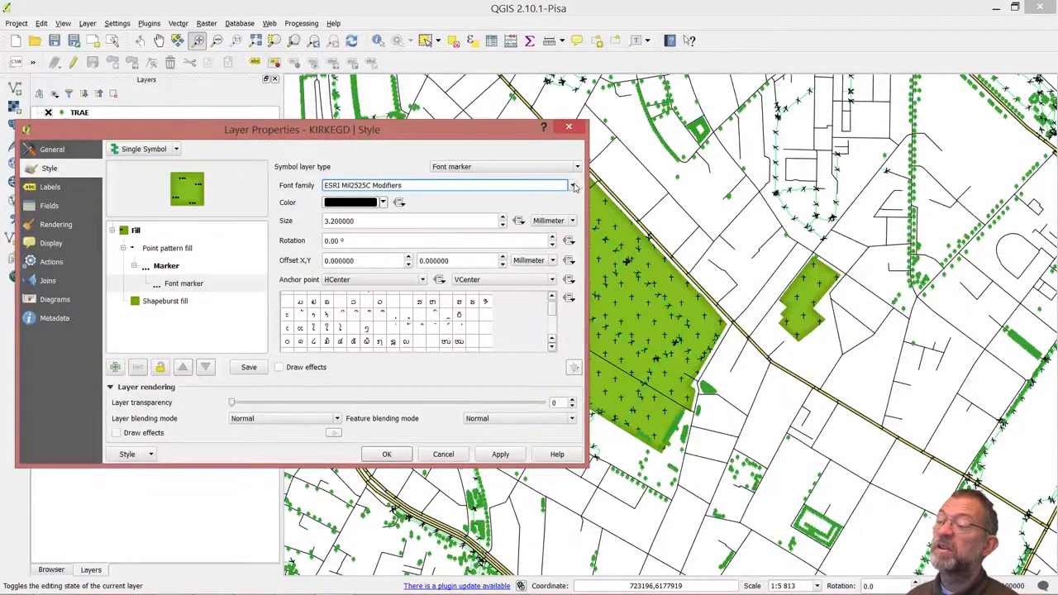
Back in KIRKEGD's Layer Properties, list the installed font families for the font marker
click(576, 185)
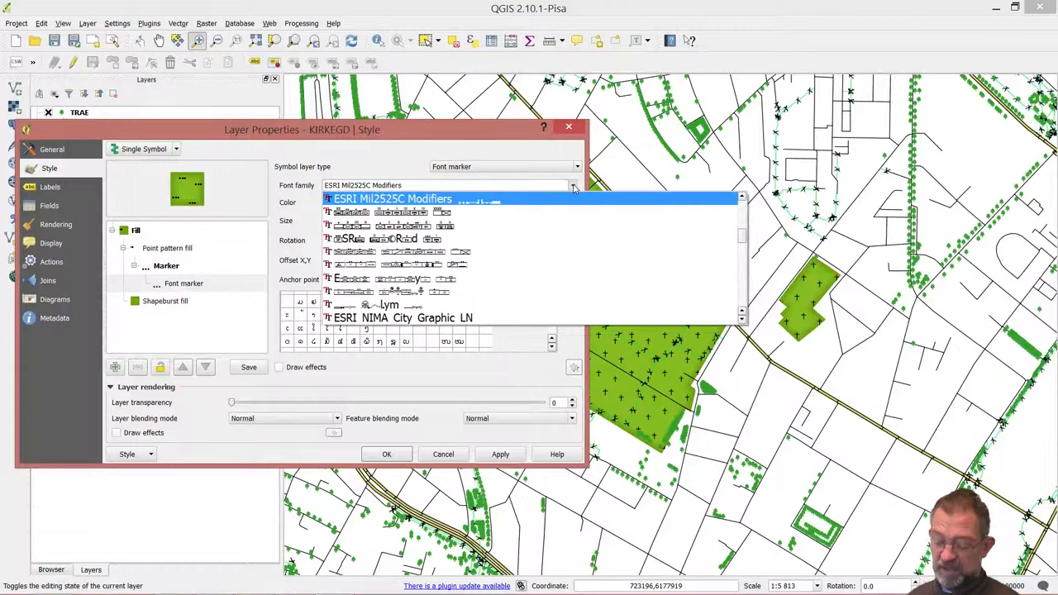